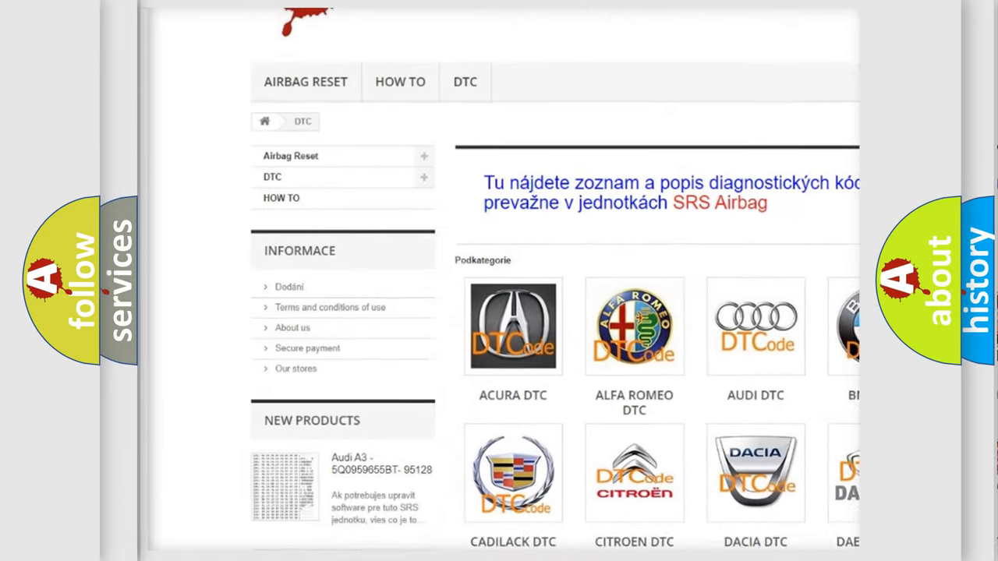
pyautogui.scroll(-3)
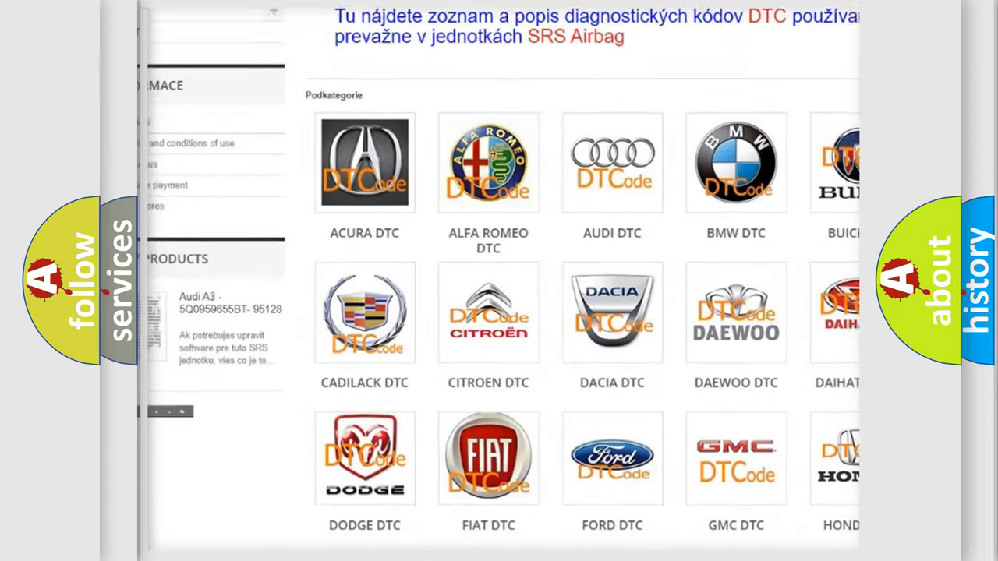